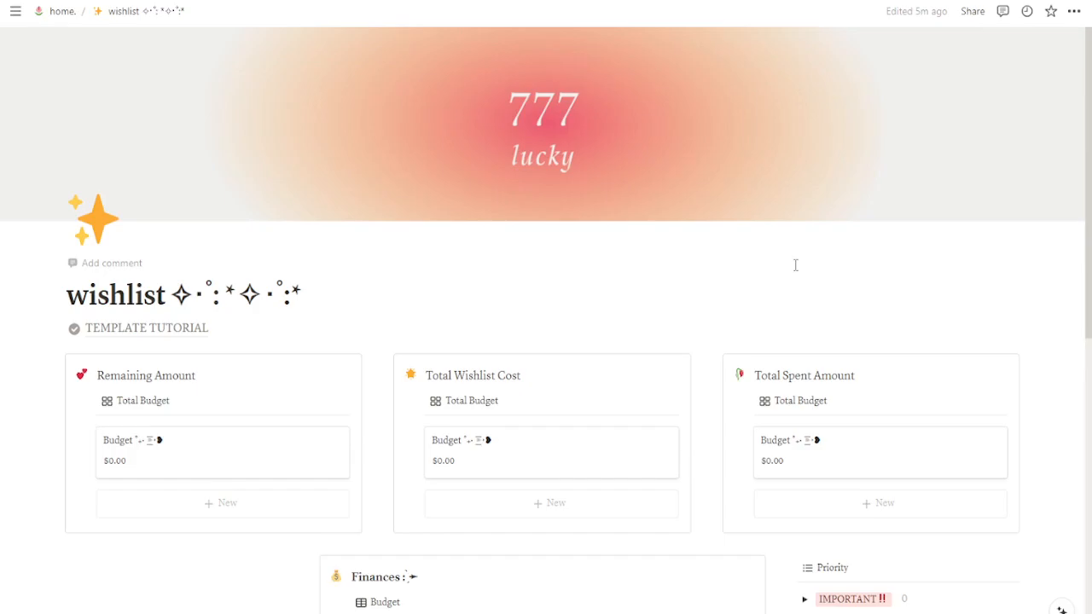
Add a 'Gifts' row to the budget table and give it a gift emoji icon
scroll("down", 3)
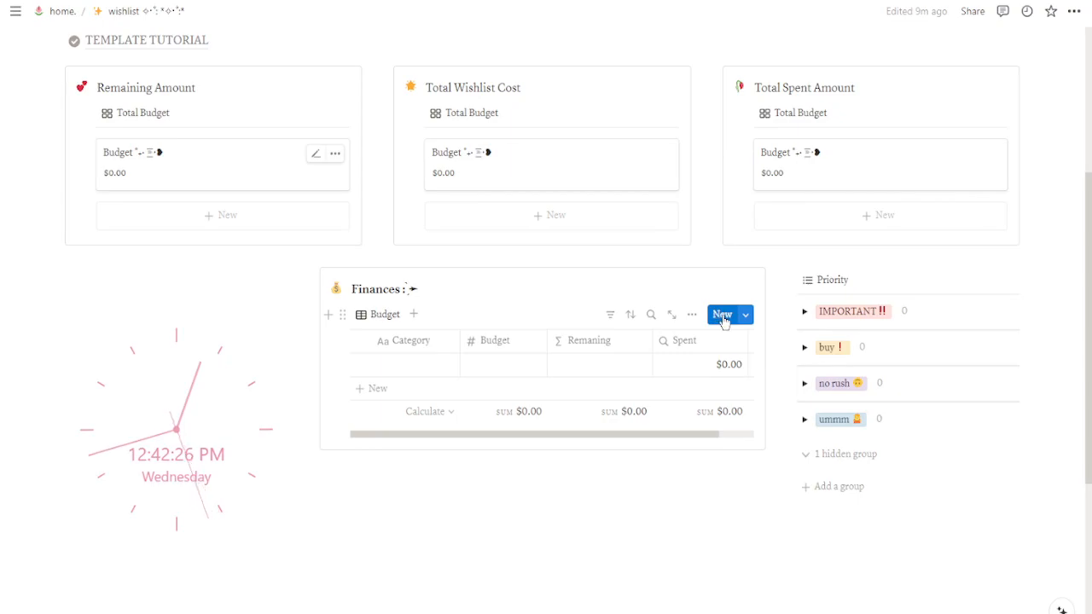
left_click(721, 315)
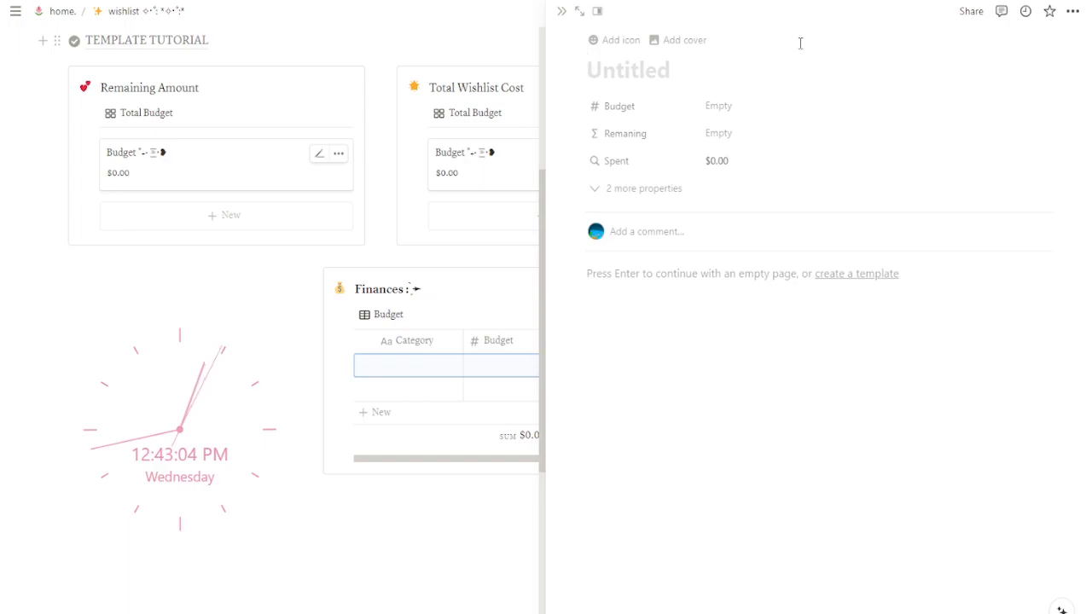
type("Gifts")
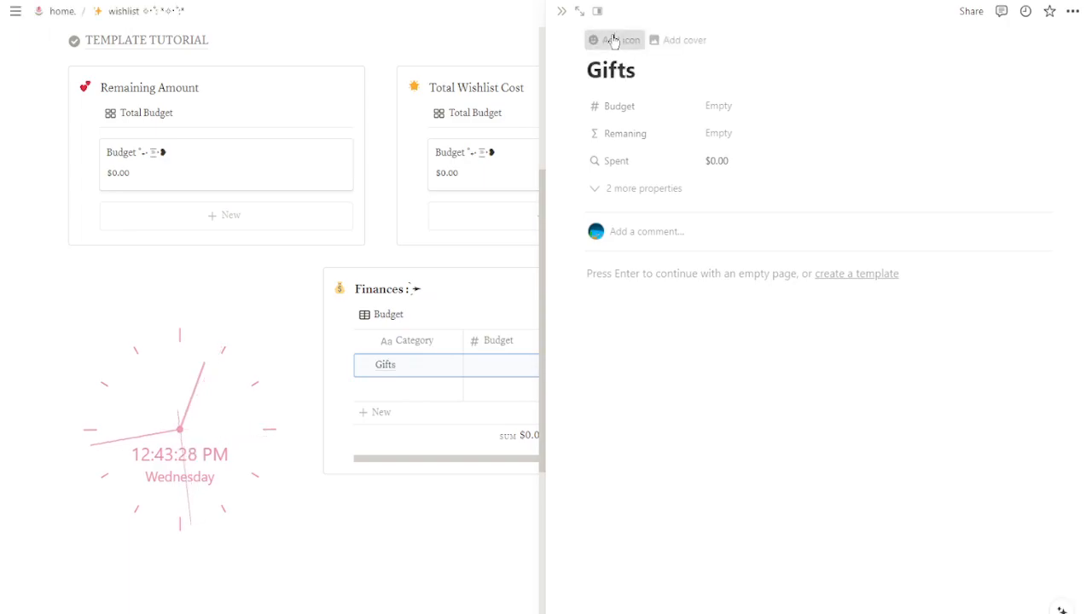
left_click(615, 40)
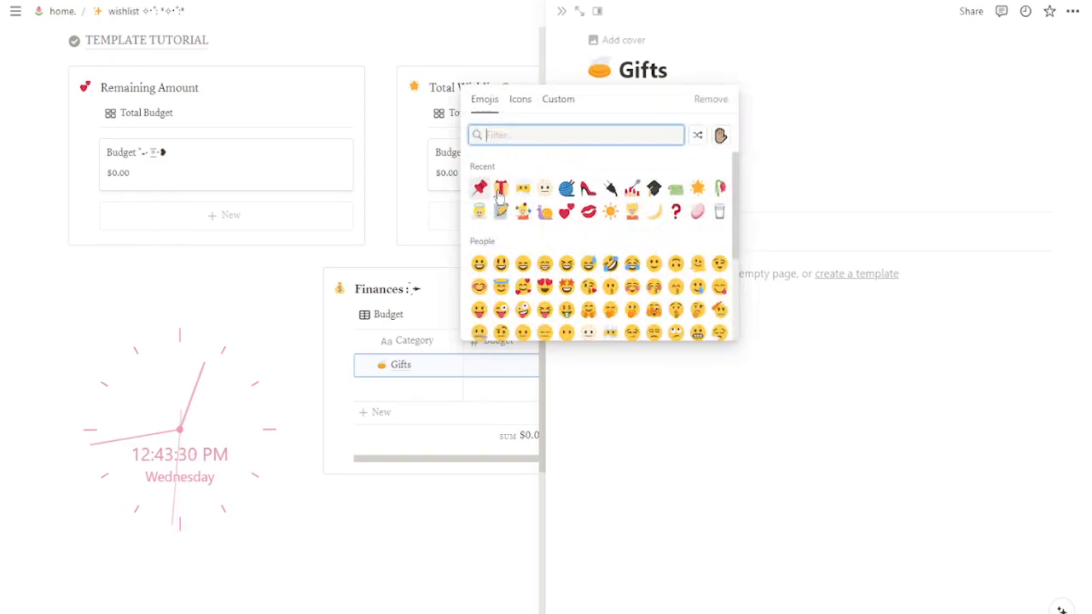
left_click(501, 188)
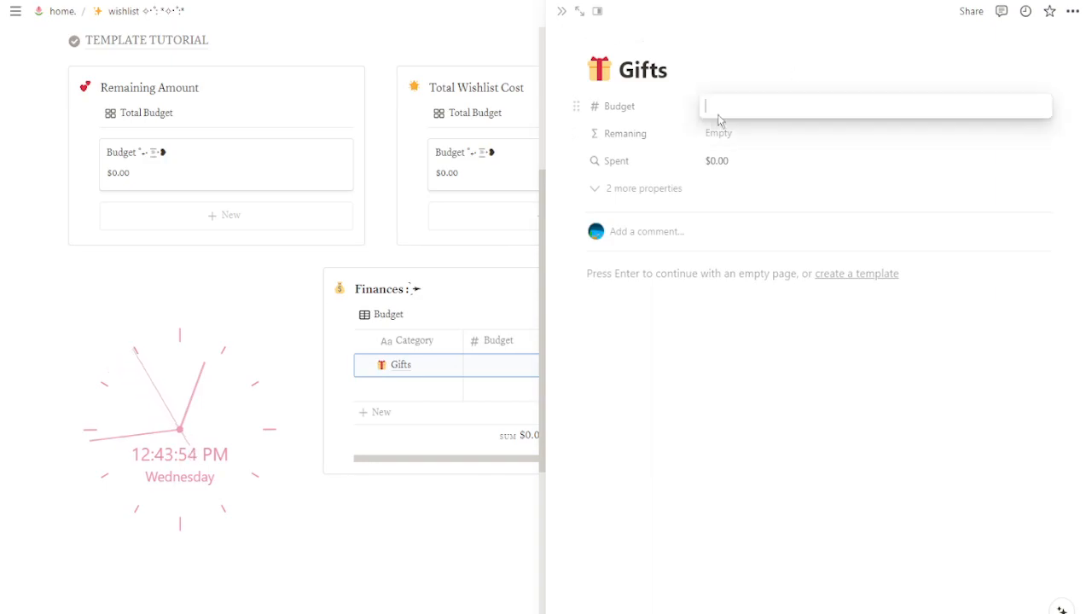
Enter a budget of 50 for Gifts and set the Budget property to a currency format
type("50.00")
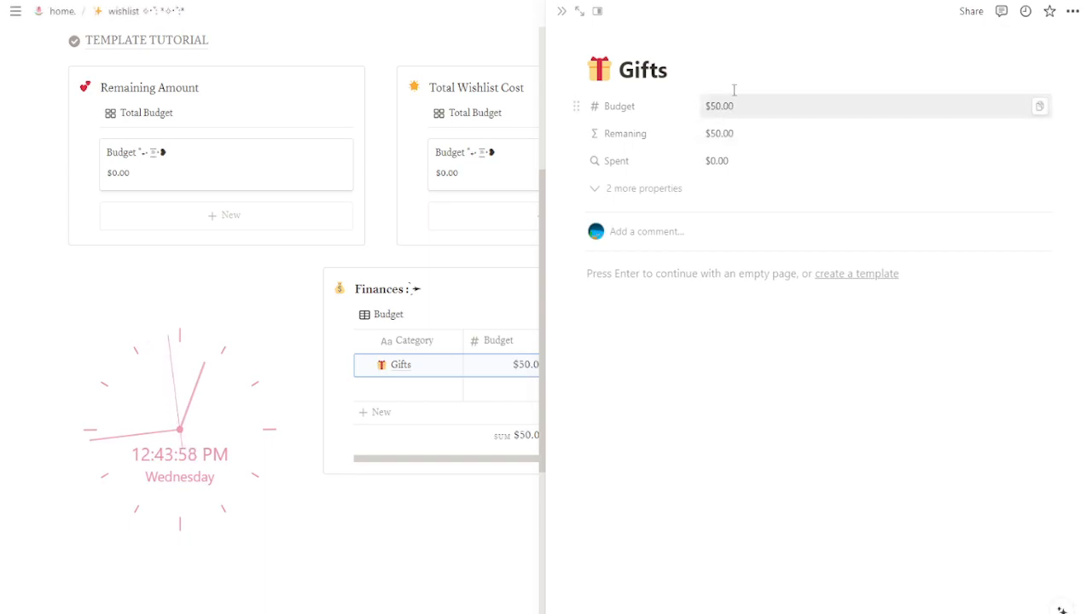
mouse_move(726, 96)
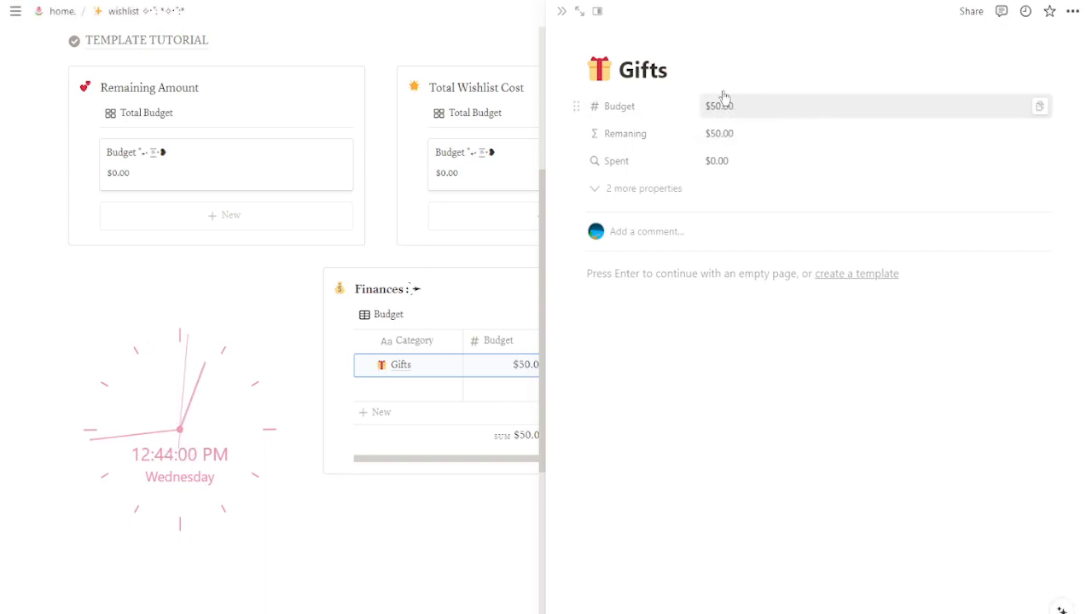
left_click(619, 106)
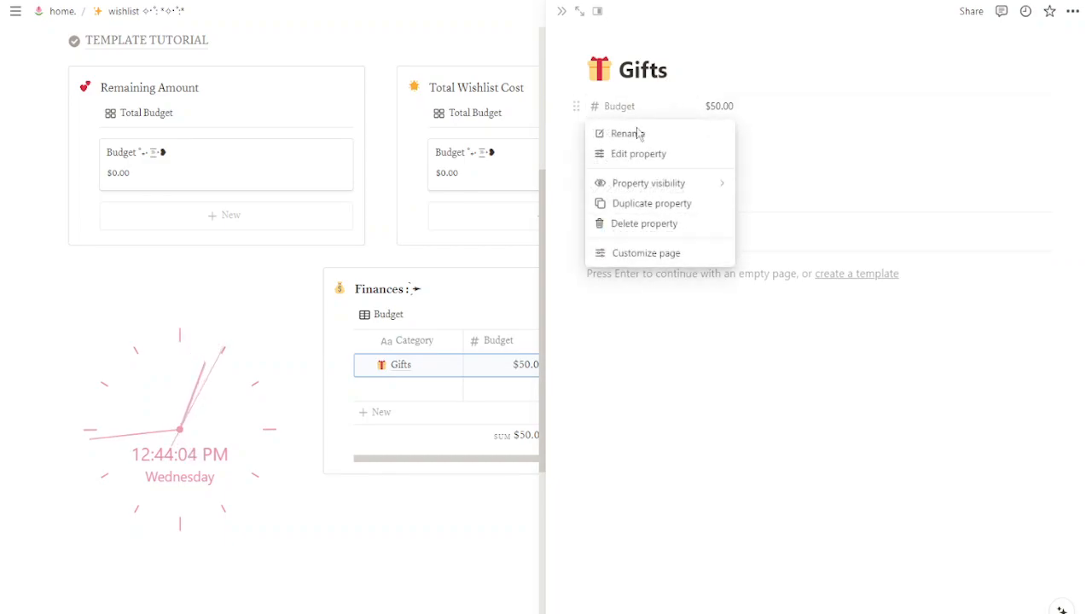
left_click(639, 154)
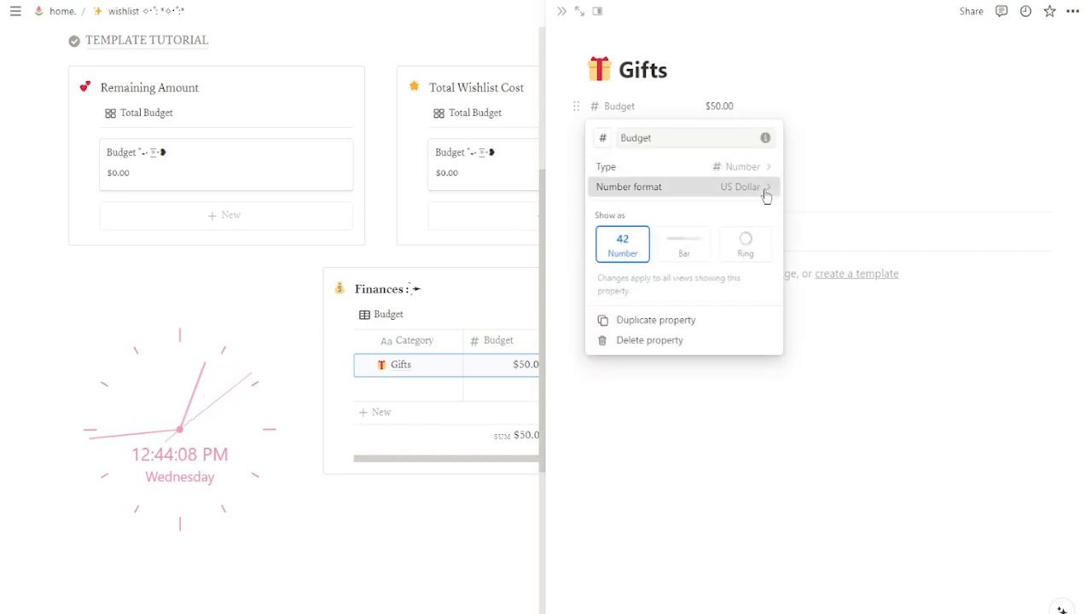
left_click(739, 186)
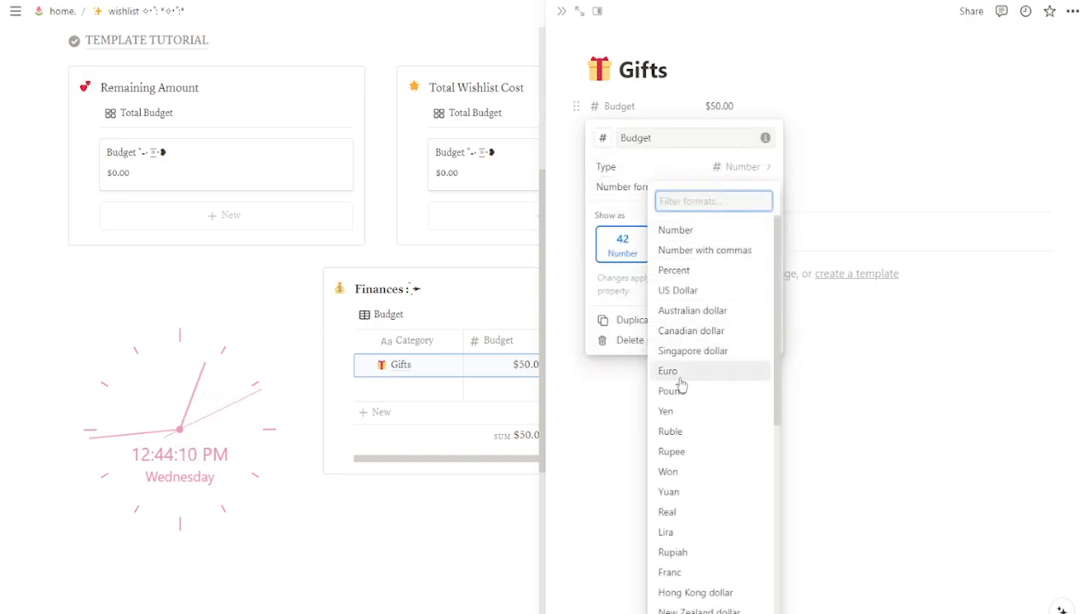
left_click(667, 371)
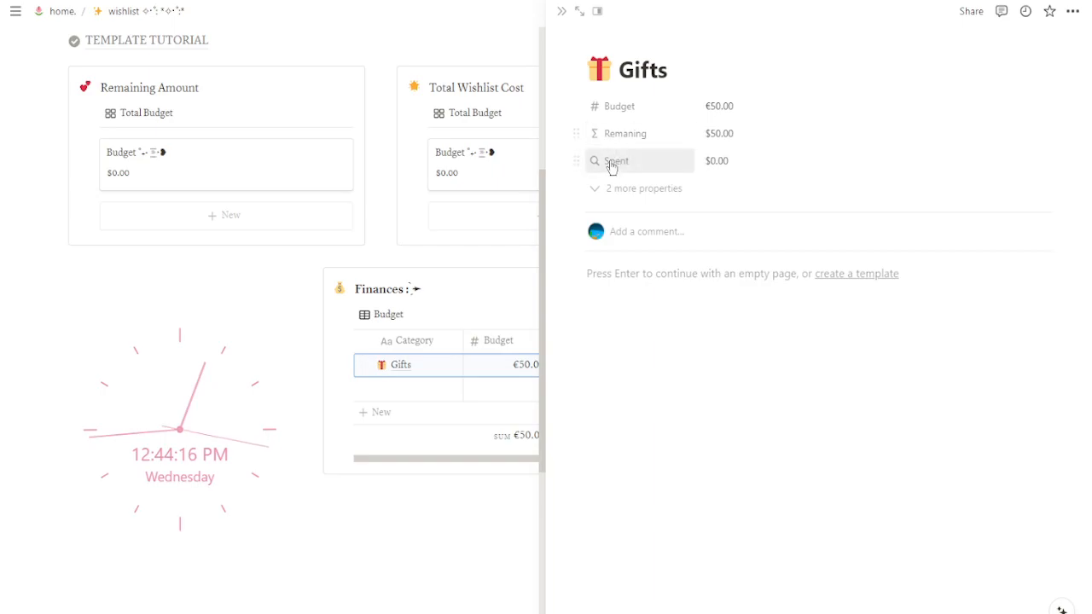
left_click(619, 106)
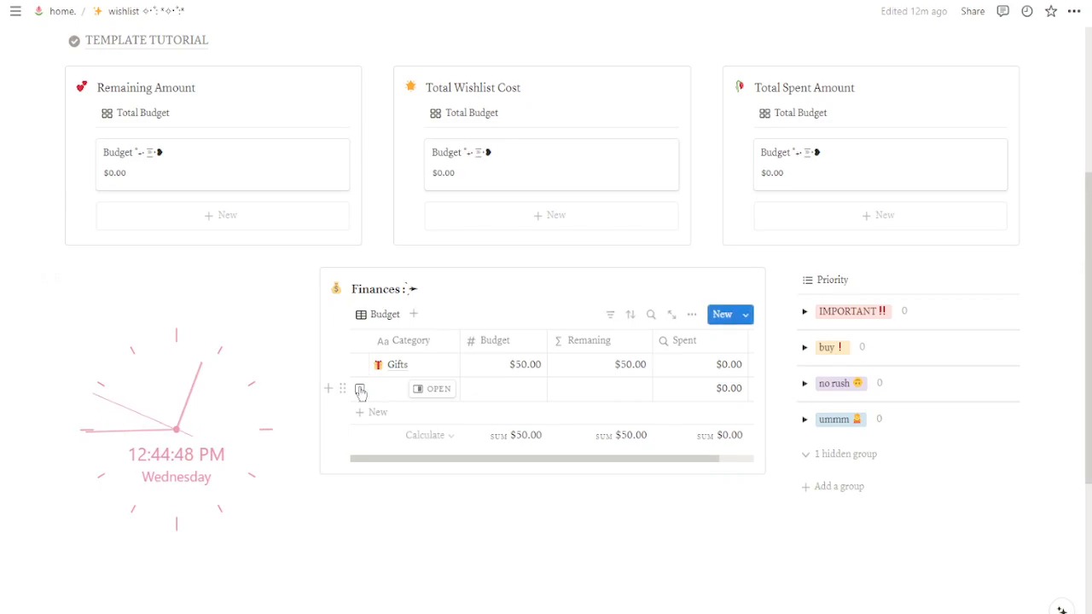
Start another category row in the budget table, such as Clothes or Hobbies
left_click(361, 390)
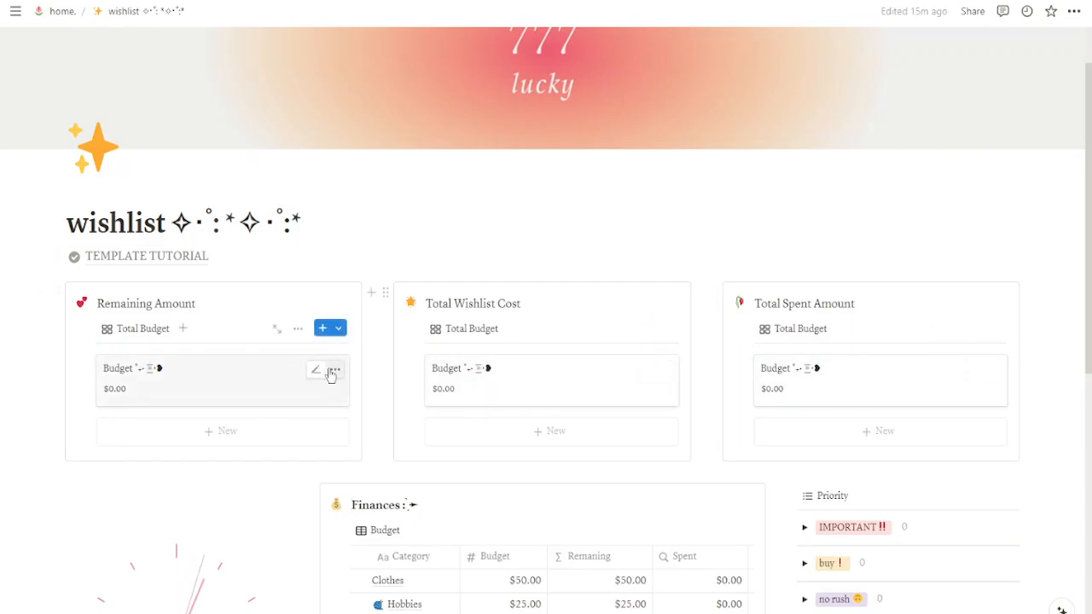
Open the Budget card under Remaining Amount and relate it to the Clothes category
left_click(316, 370)
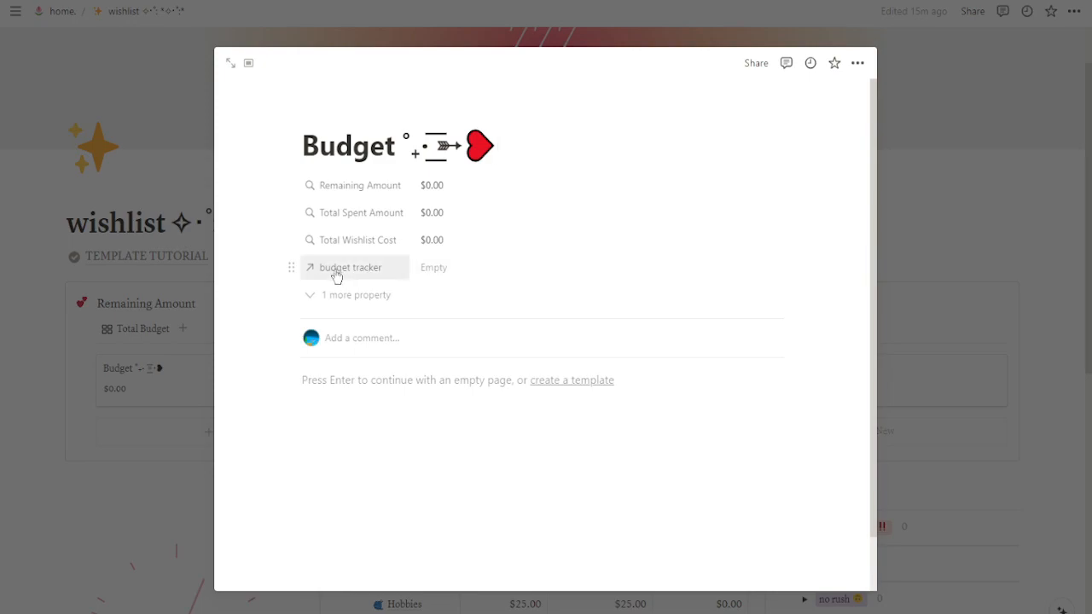
mouse_move(461, 268)
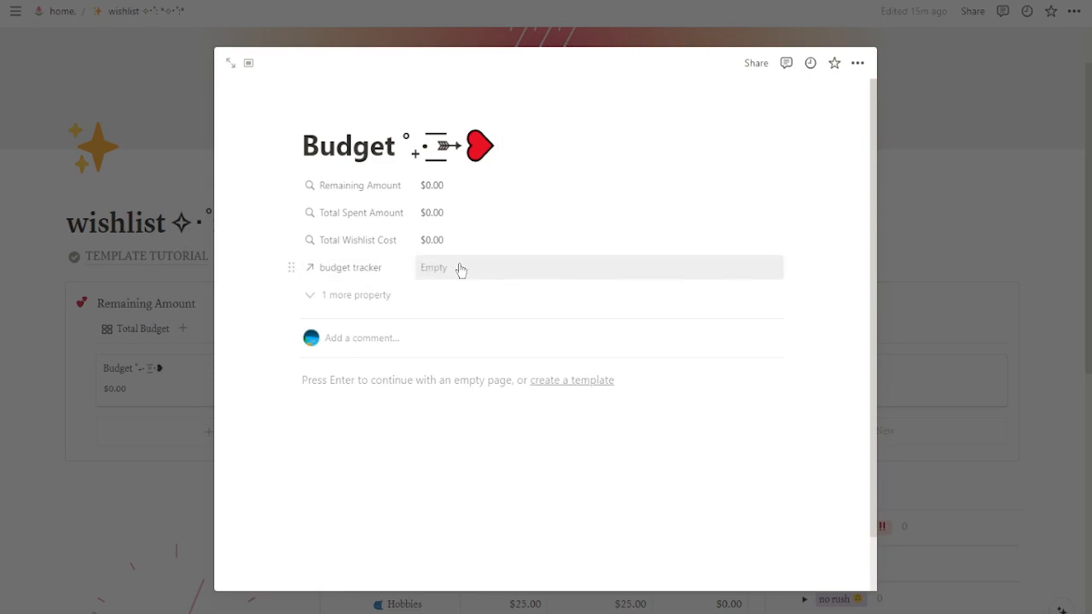
left_click(597, 267)
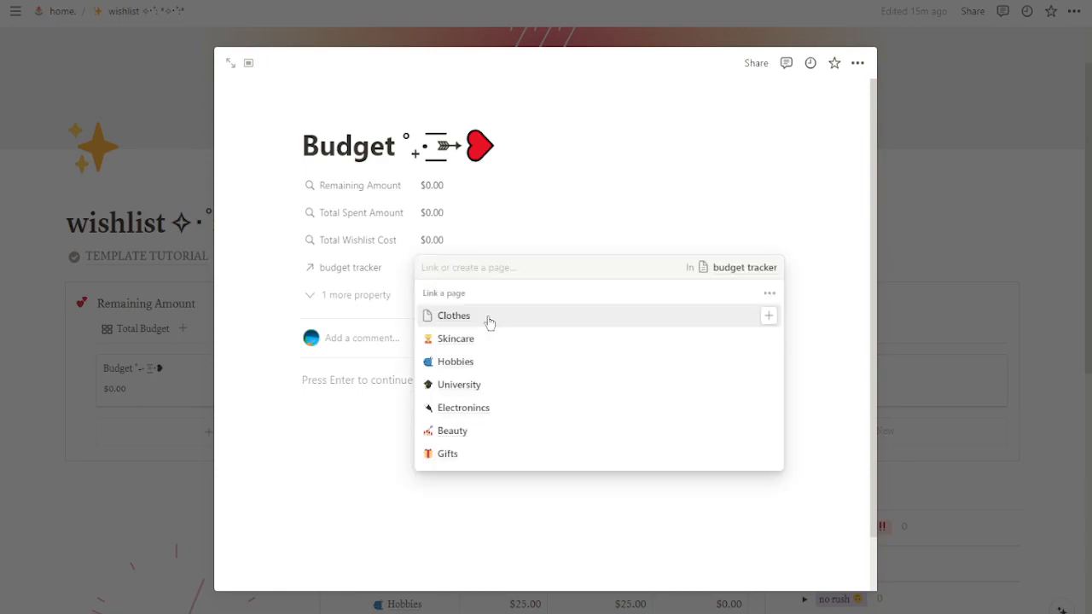
left_click(454, 315)
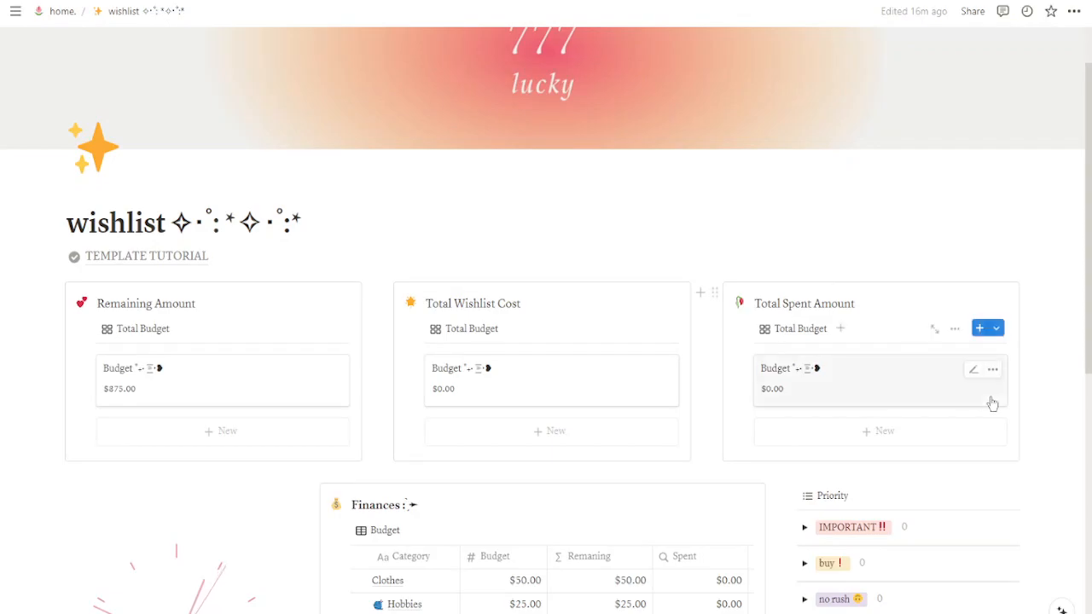
scroll("down", 3)
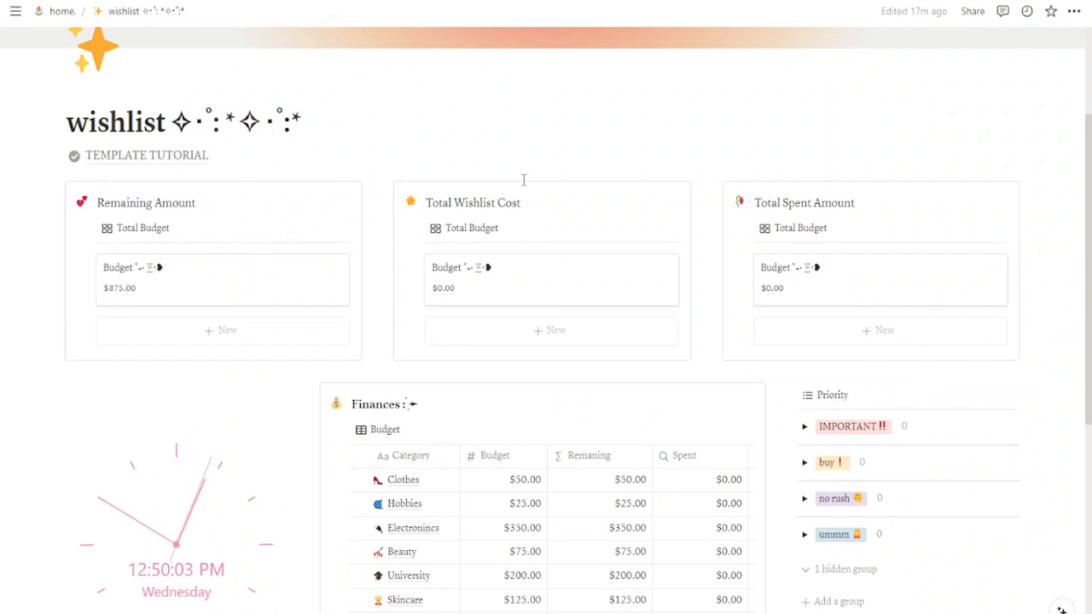
scroll("down", 3)
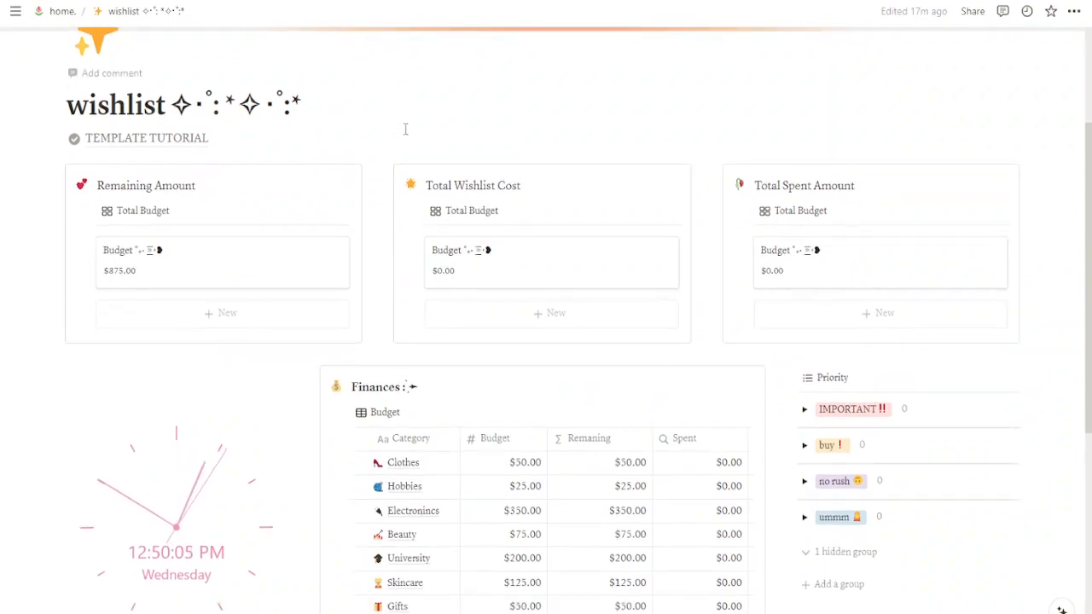
scroll("down", 3)
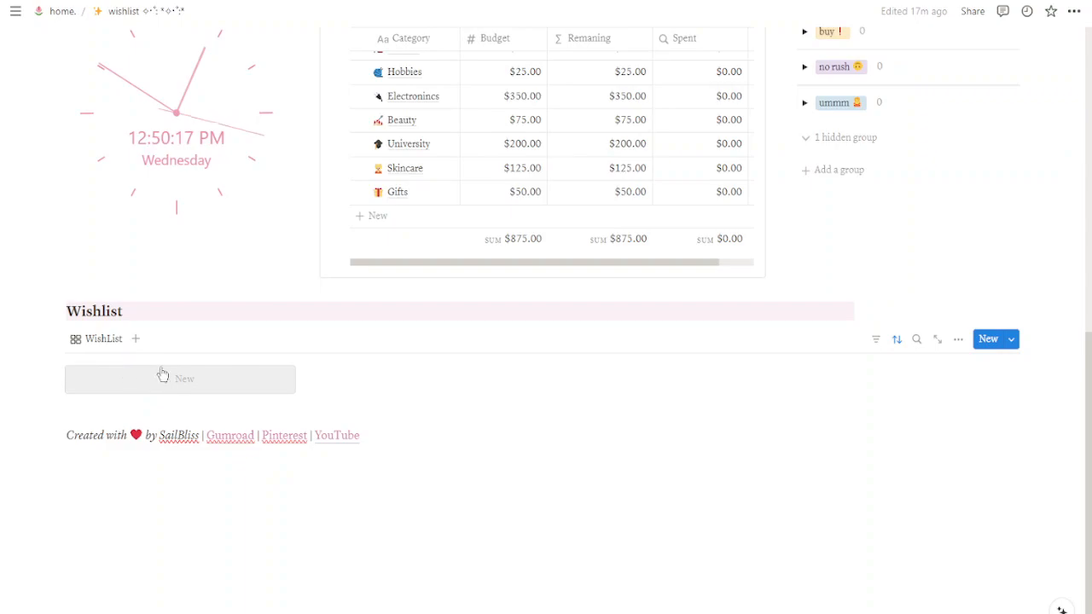
Add a new Wishlist item and change its icon
left_click(180, 379)
type("Makeup")
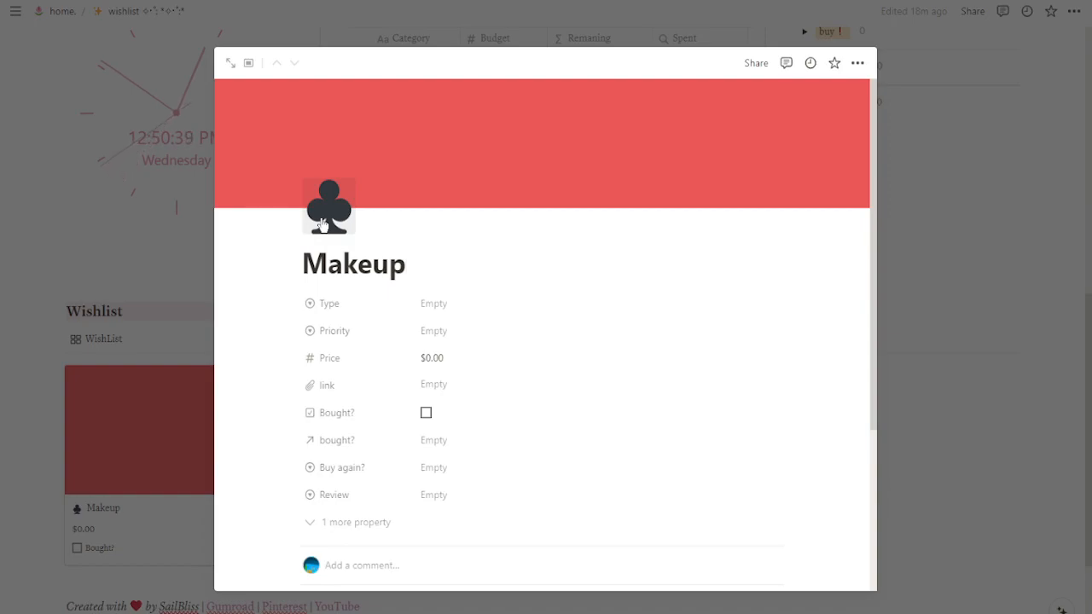
left_click(382, 263)
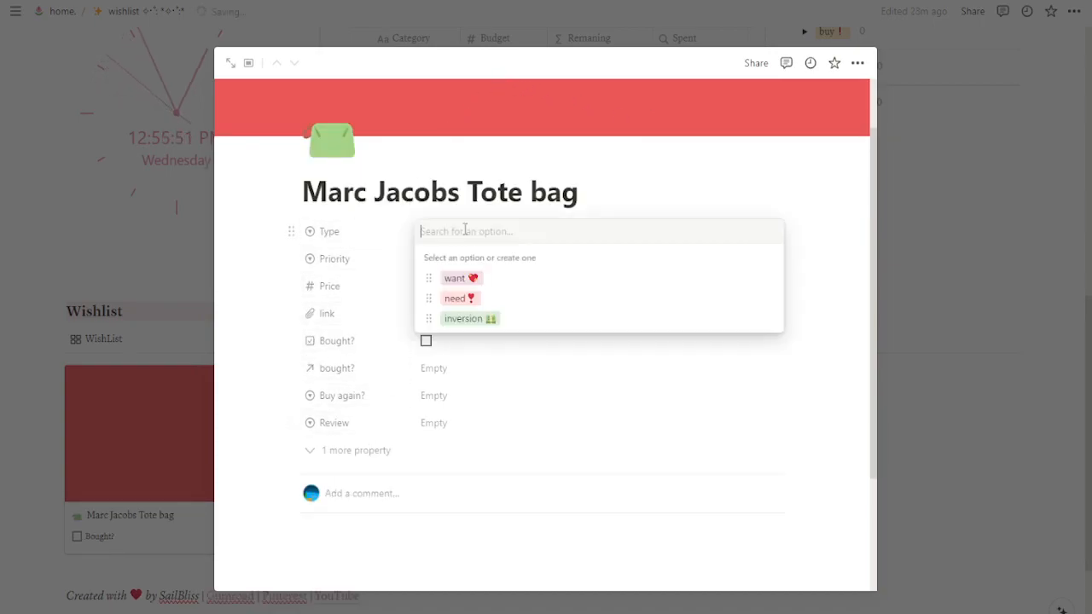
mouse_move(460, 291)
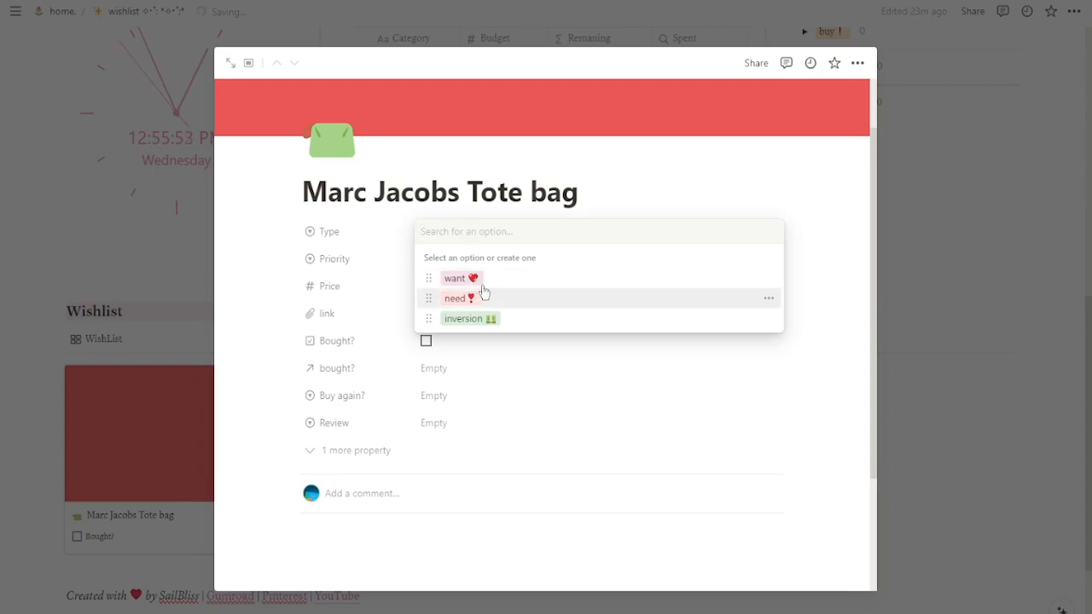
Set the tote bag's Type to want, Priority to no rush, and Price to $300.00
left_click(456, 279)
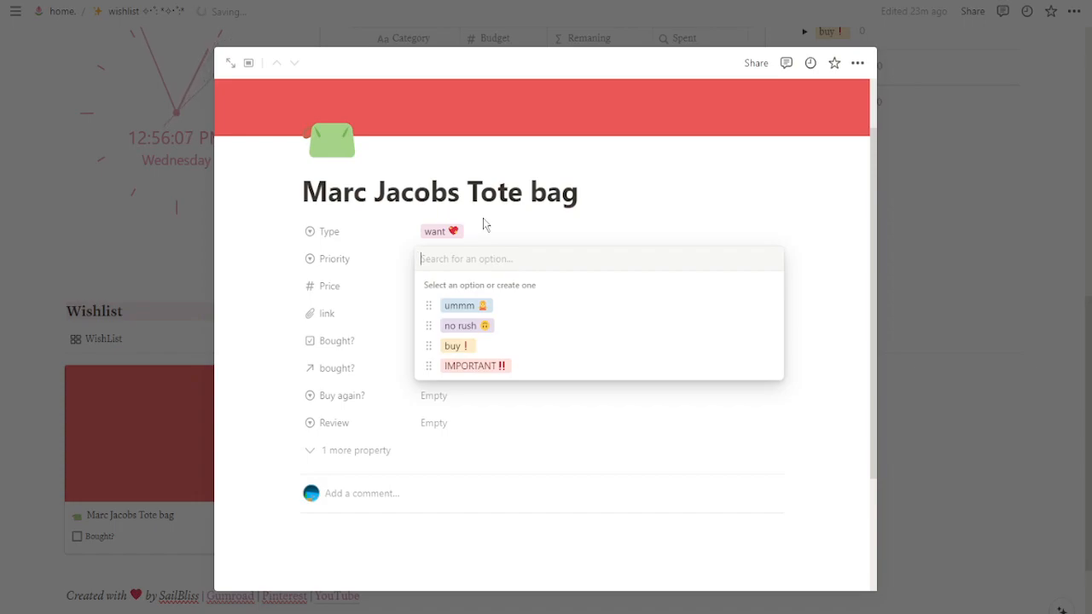
mouse_move(486, 235)
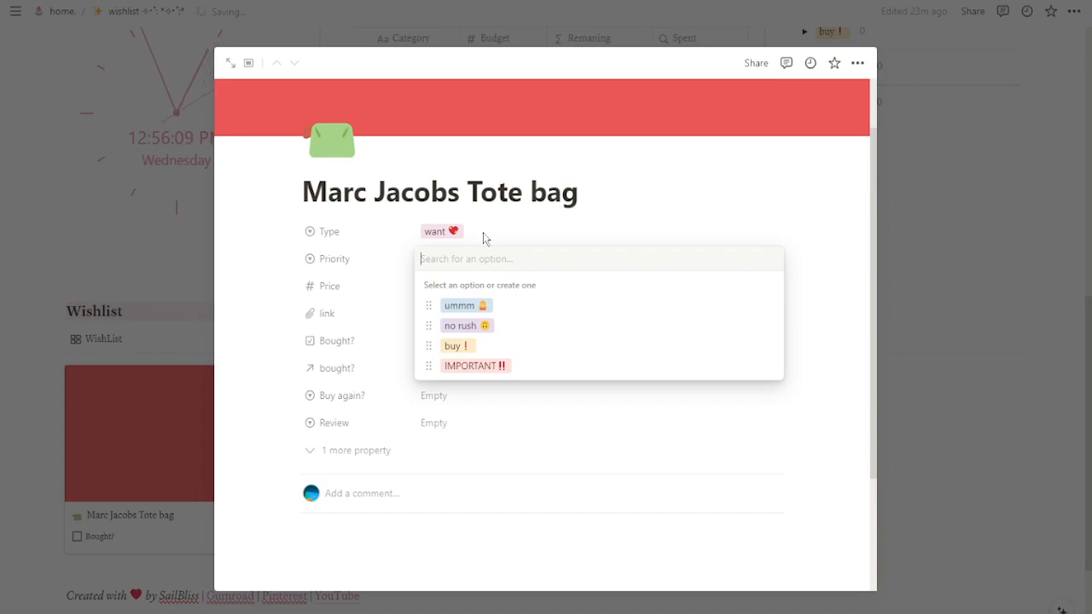
mouse_move(467, 325)
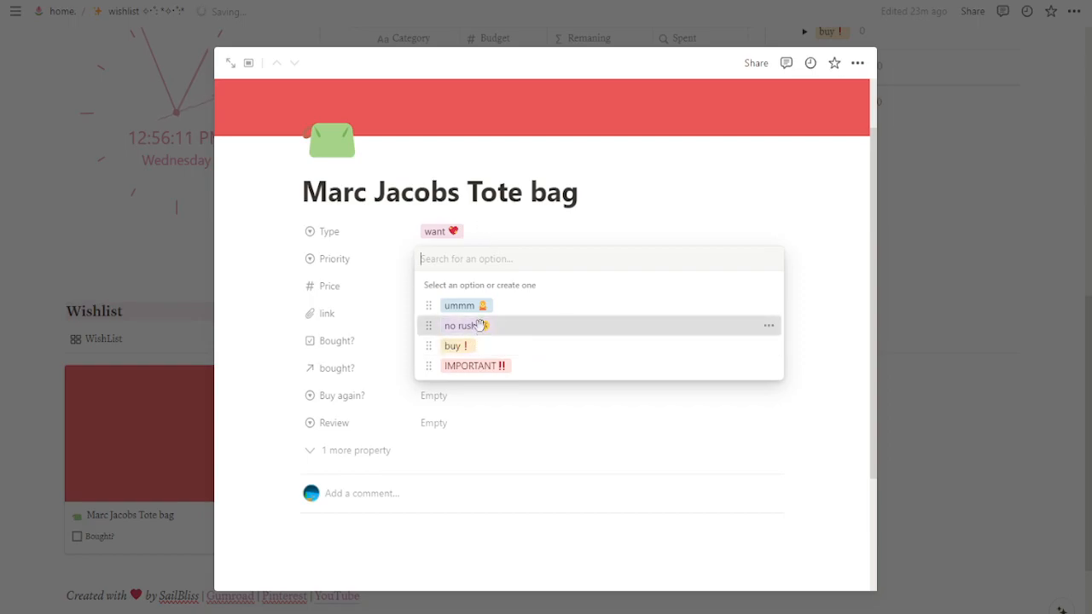
left_click(467, 325)
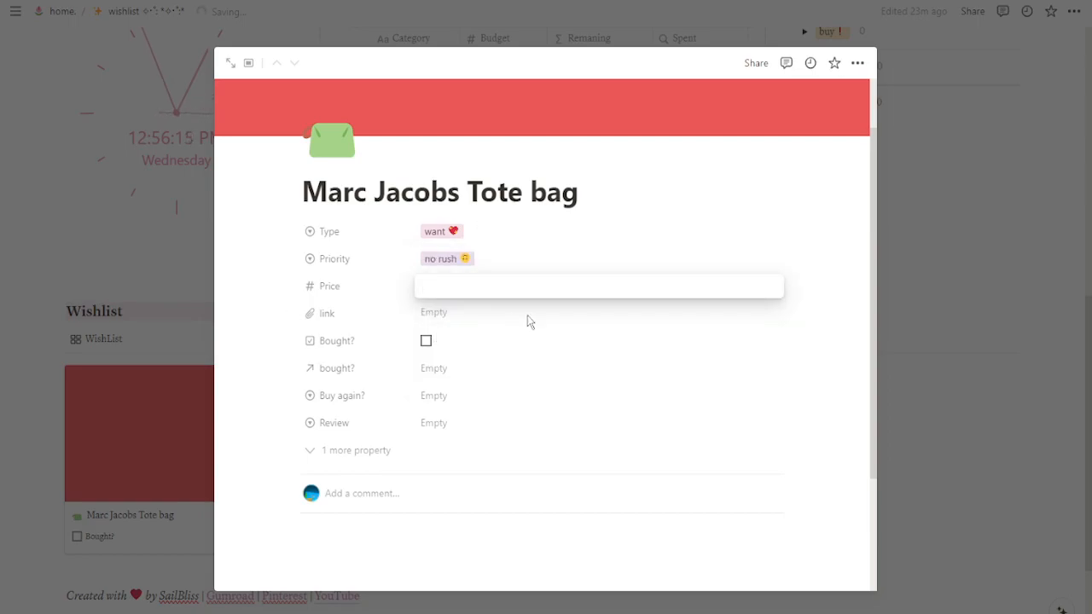
type("300.00")
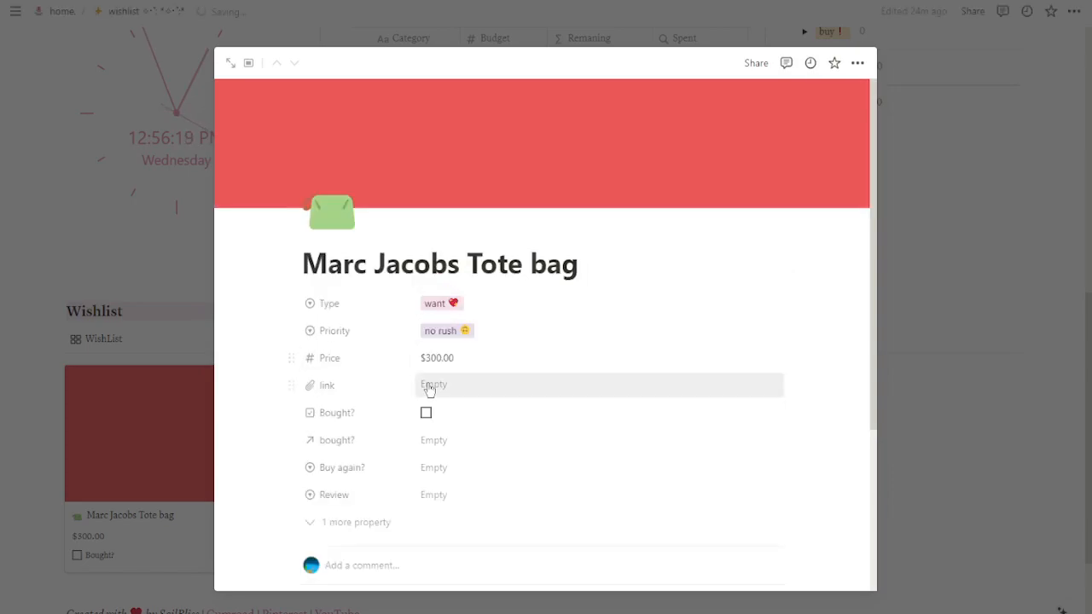
left_click(434, 385)
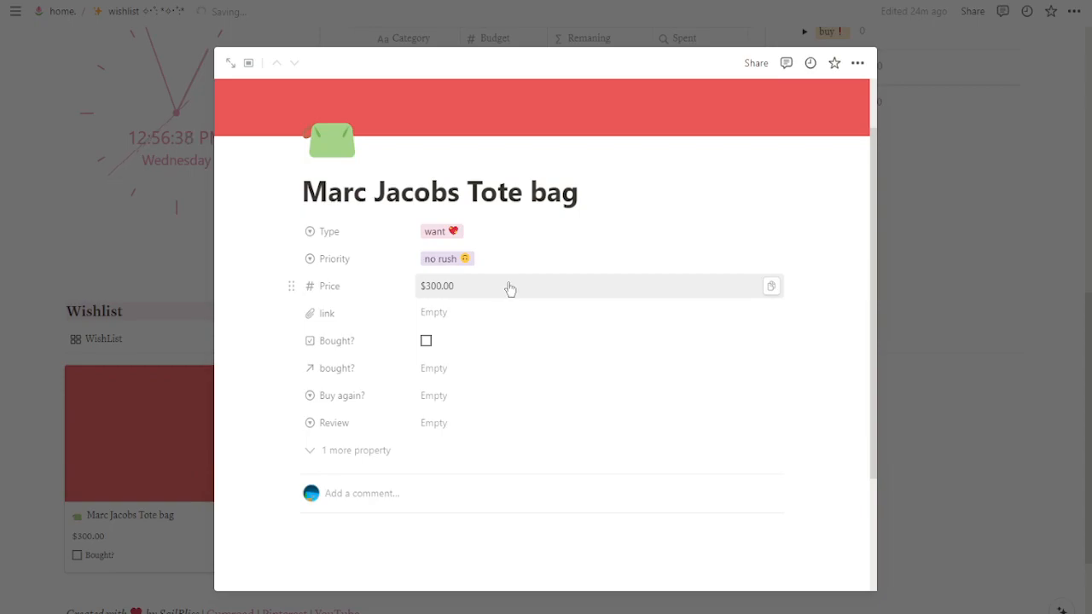
mouse_move(477, 350)
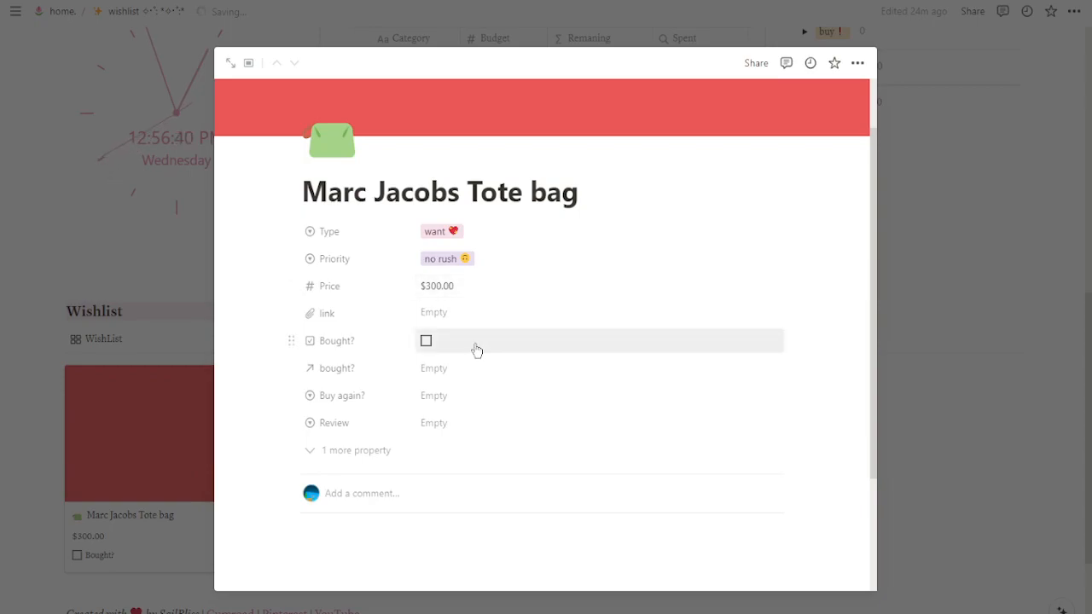
Mark the tote bag bought, link it to the Clothes budget, and set Buy again? to Yes
left_click(426, 340)
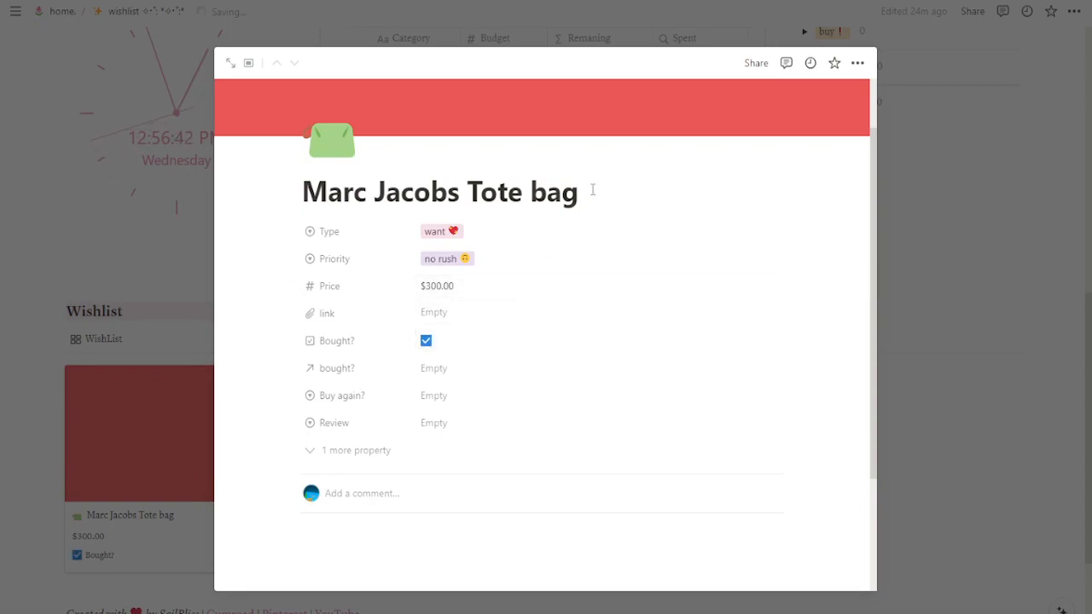
mouse_move(472, 375)
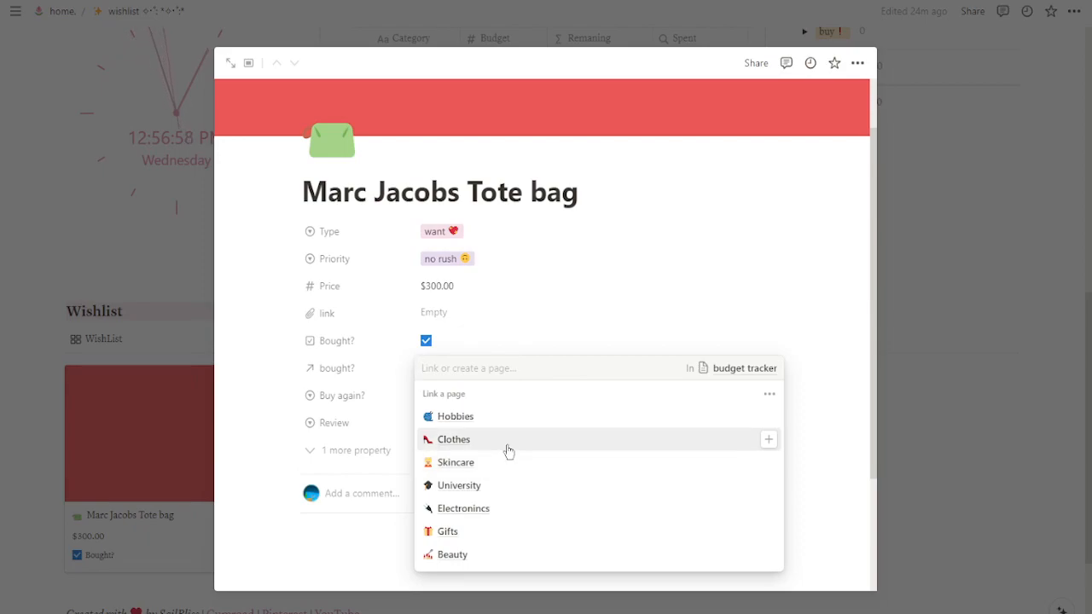
left_click(454, 438)
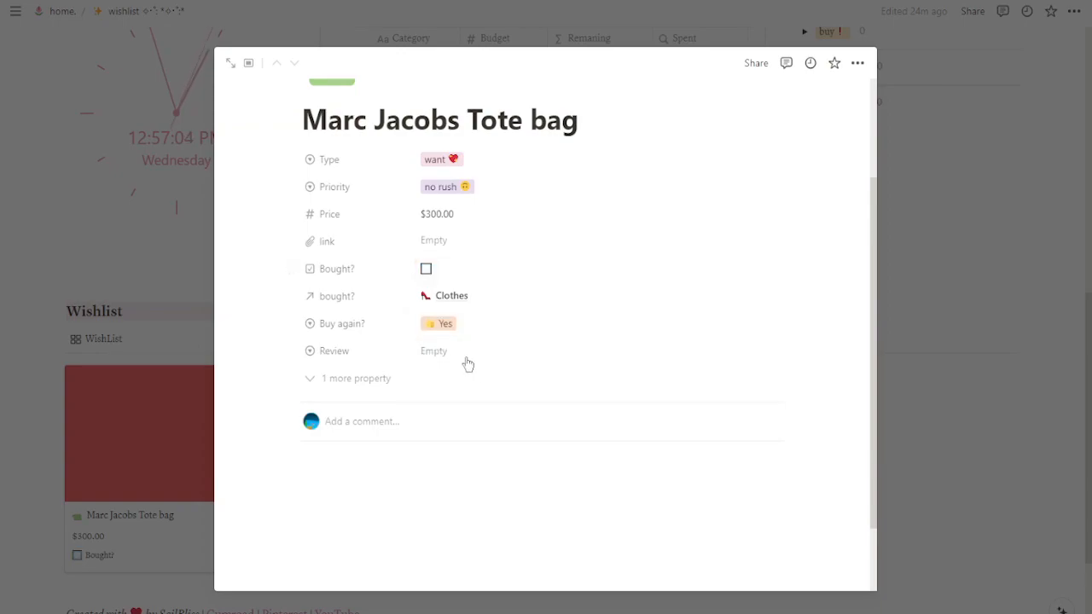
left_click(434, 351)
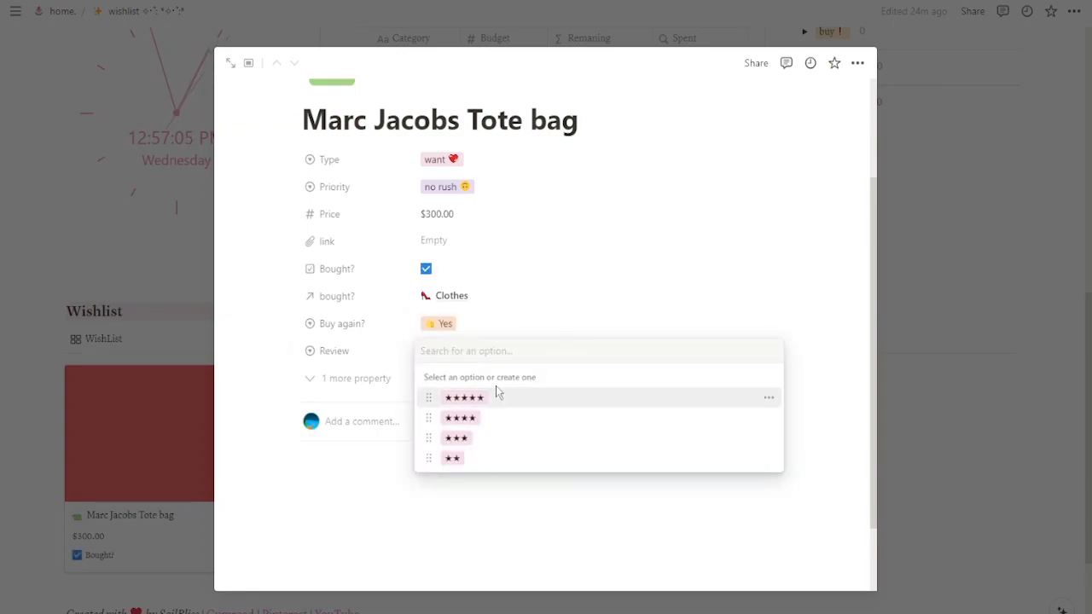
left_click(465, 397)
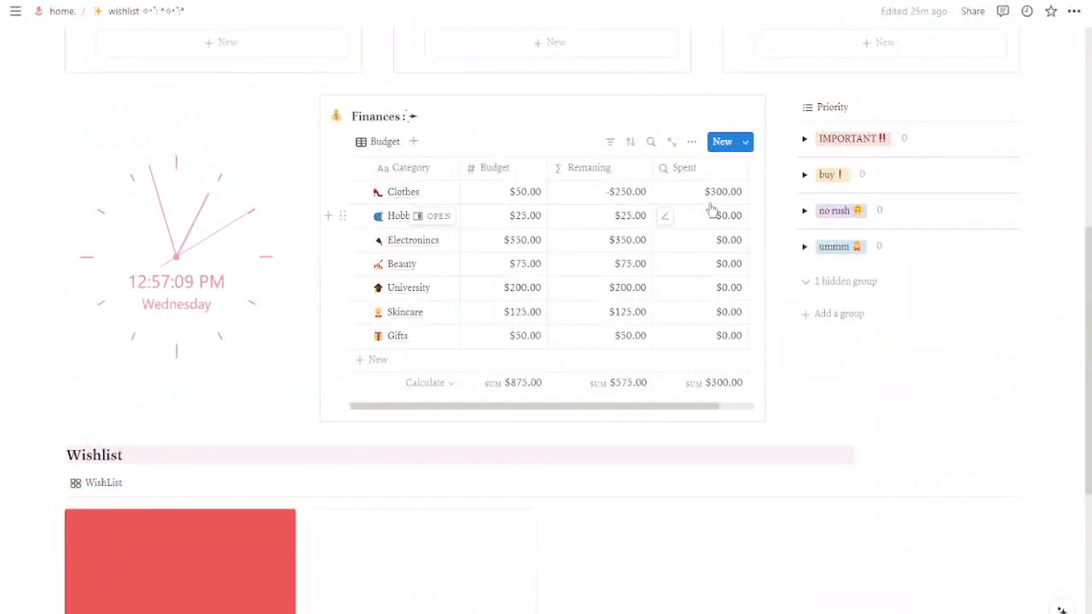
mouse_move(476, 192)
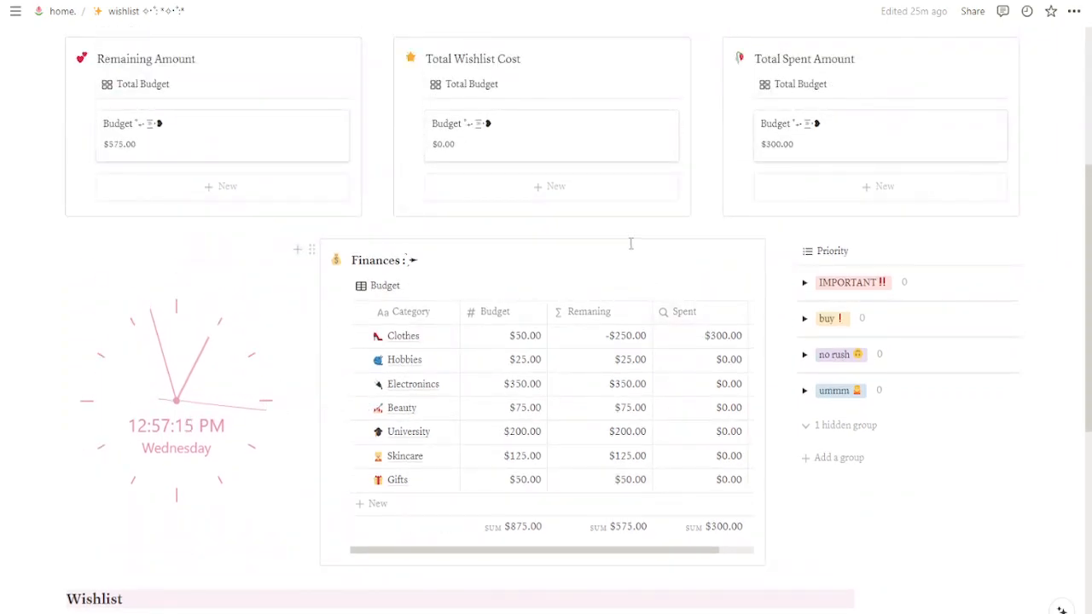
scroll("down", 3)
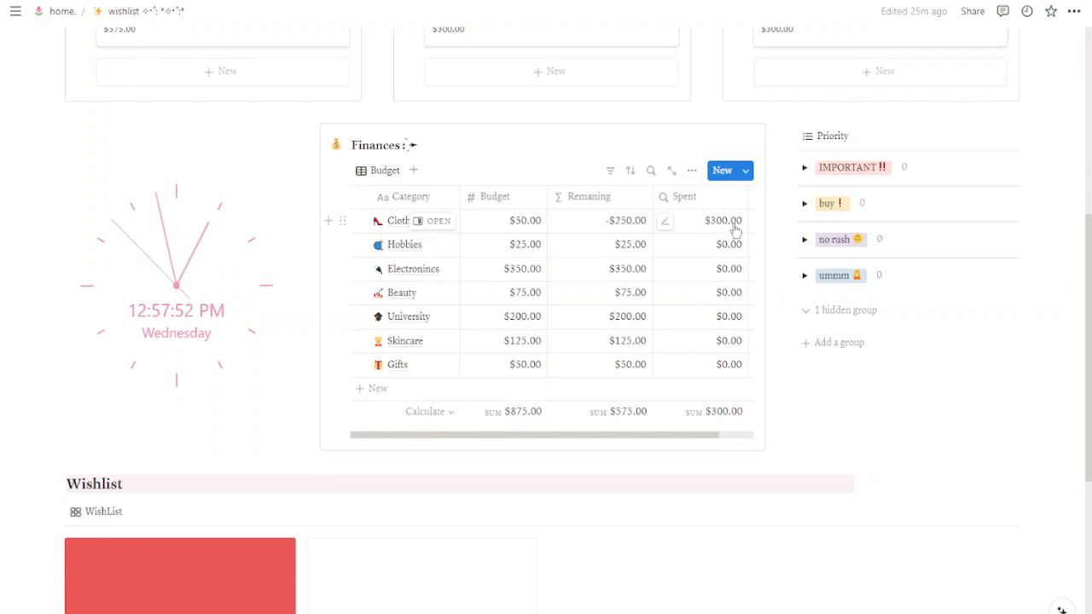
mouse_move(631, 229)
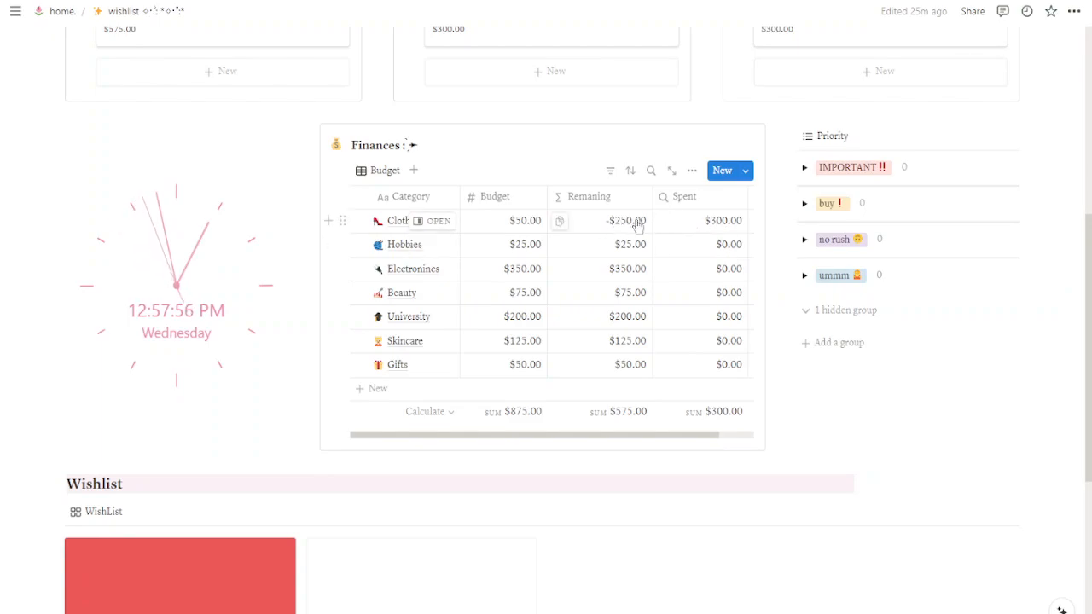
mouse_move(512, 227)
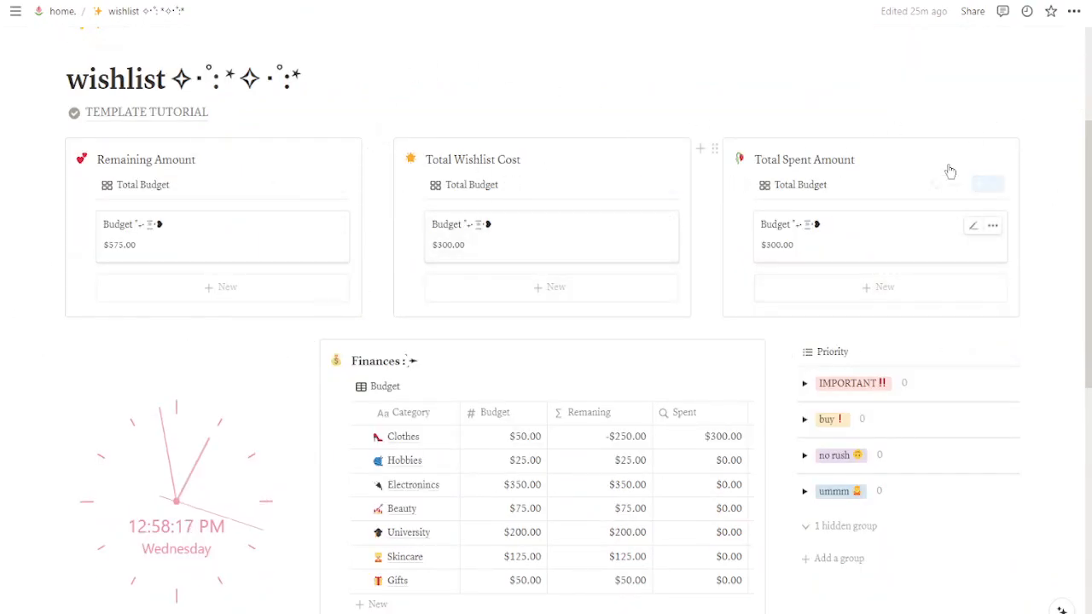
scroll("down", 3)
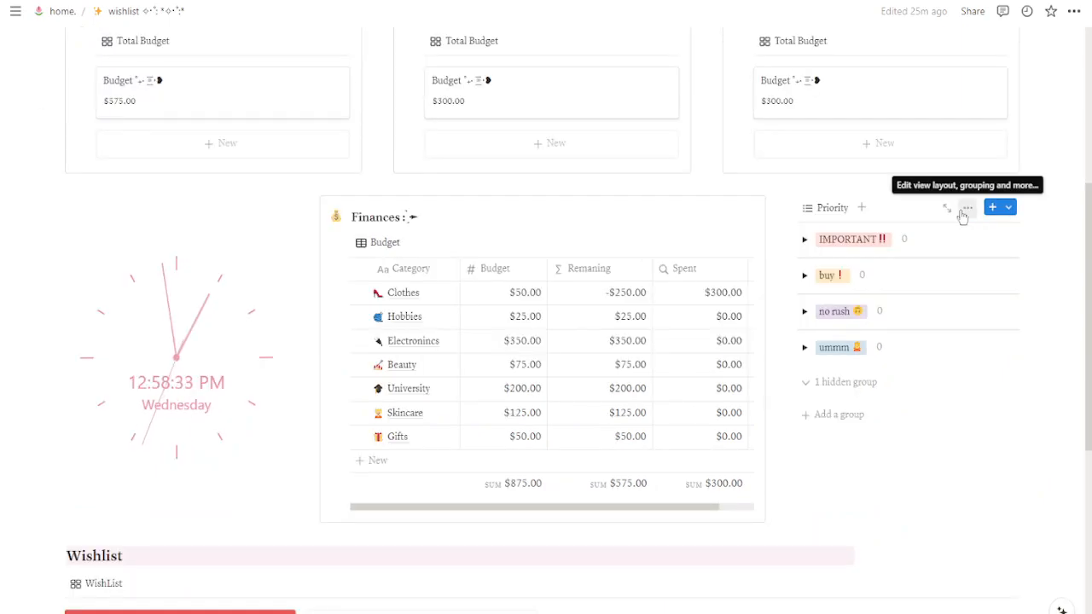